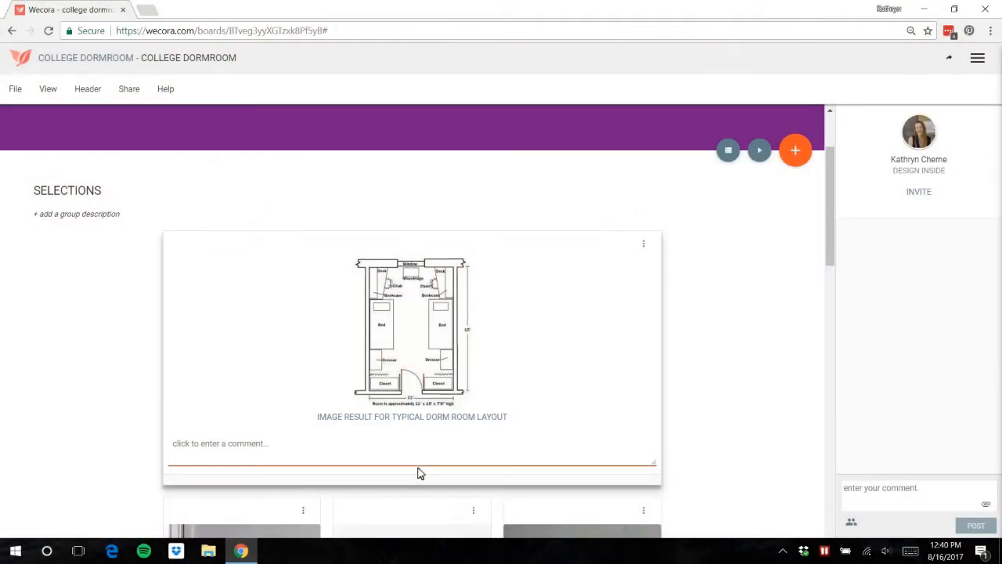
mouse_move(457, 481)
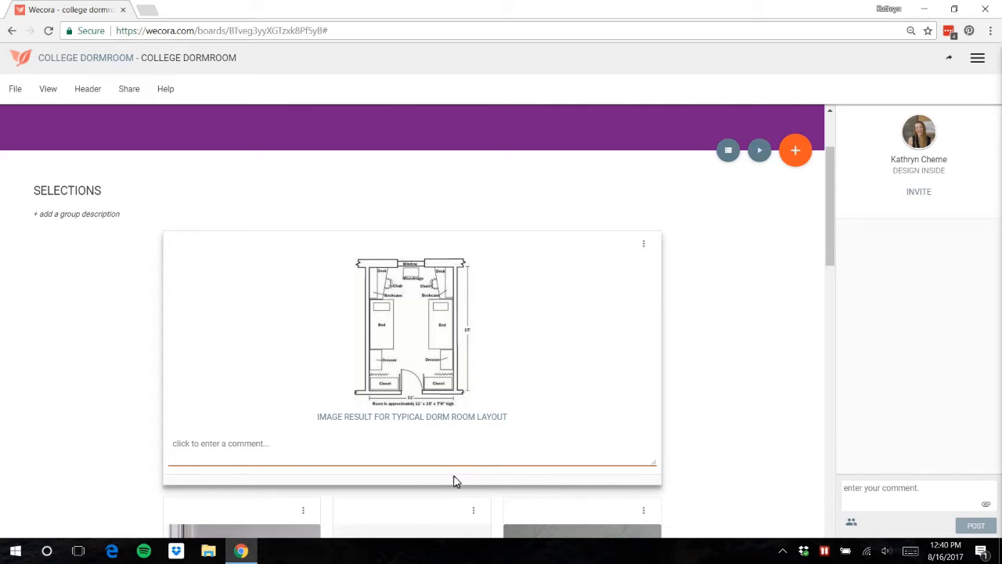
mouse_move(437, 360)
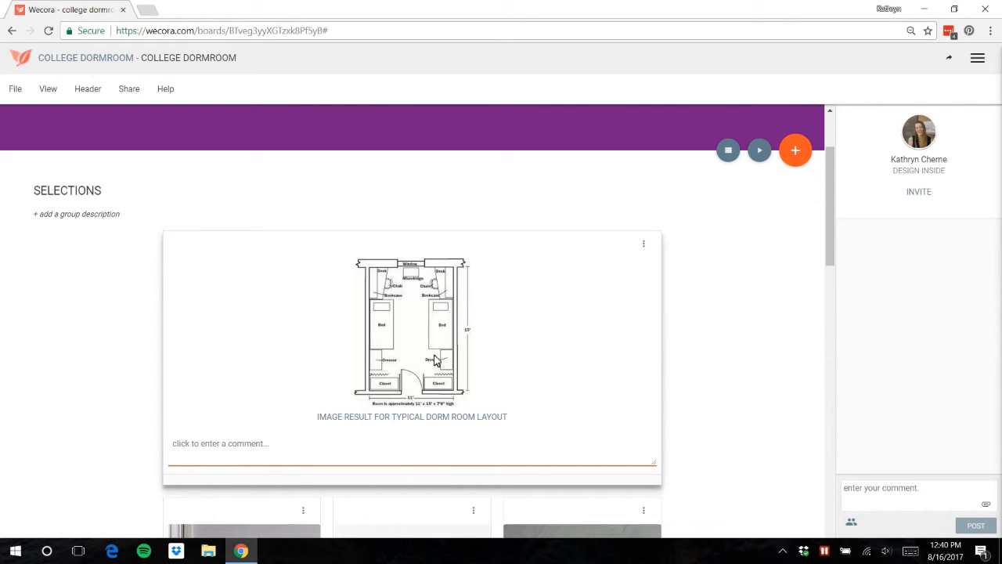
mouse_move(436, 302)
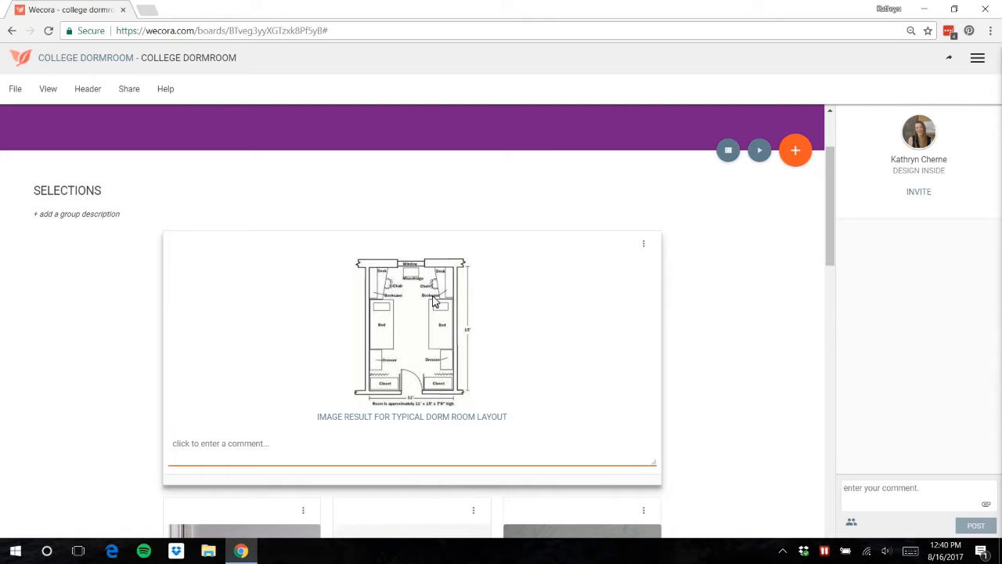
mouse_move(448, 391)
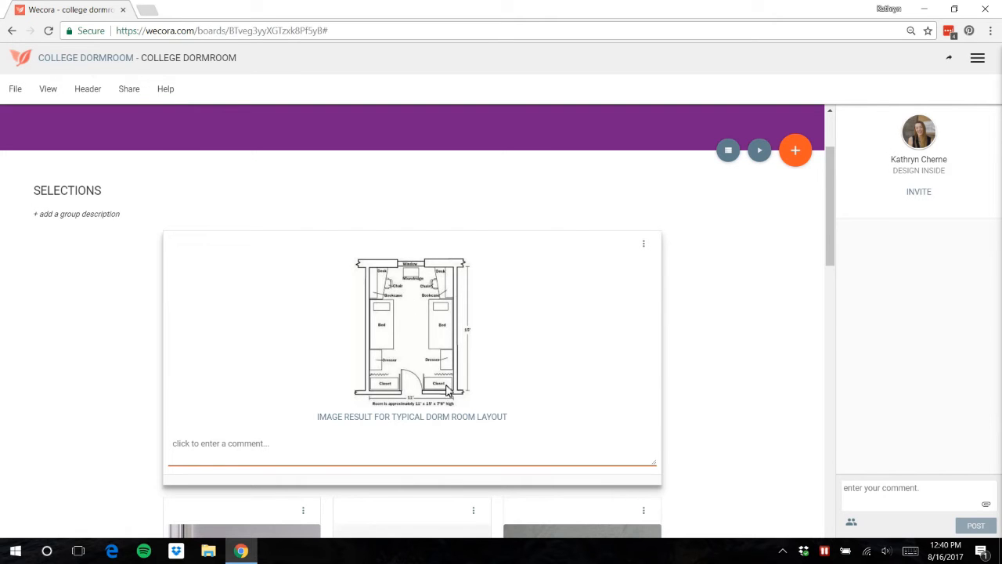
mouse_move(476, 349)
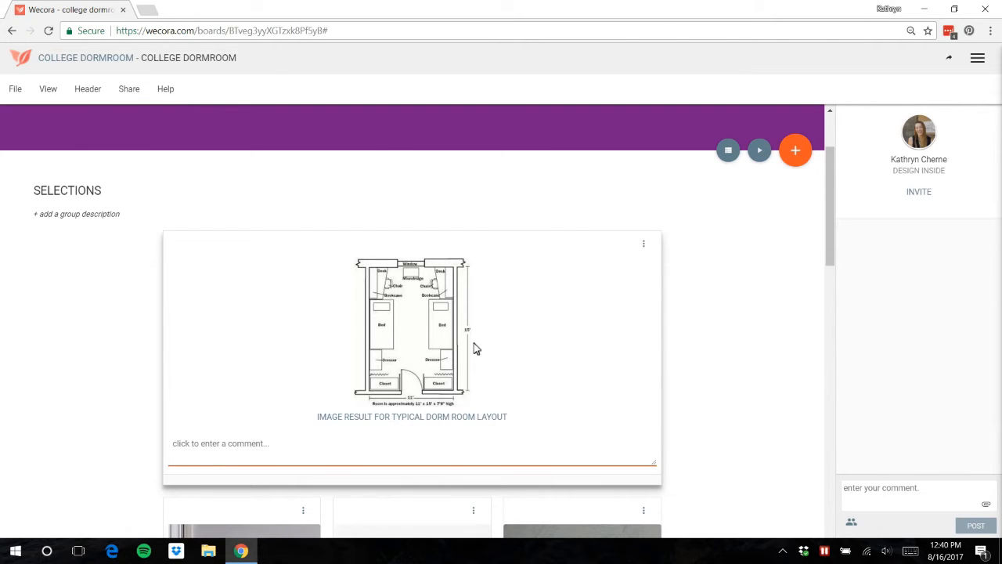
mouse_move(462, 352)
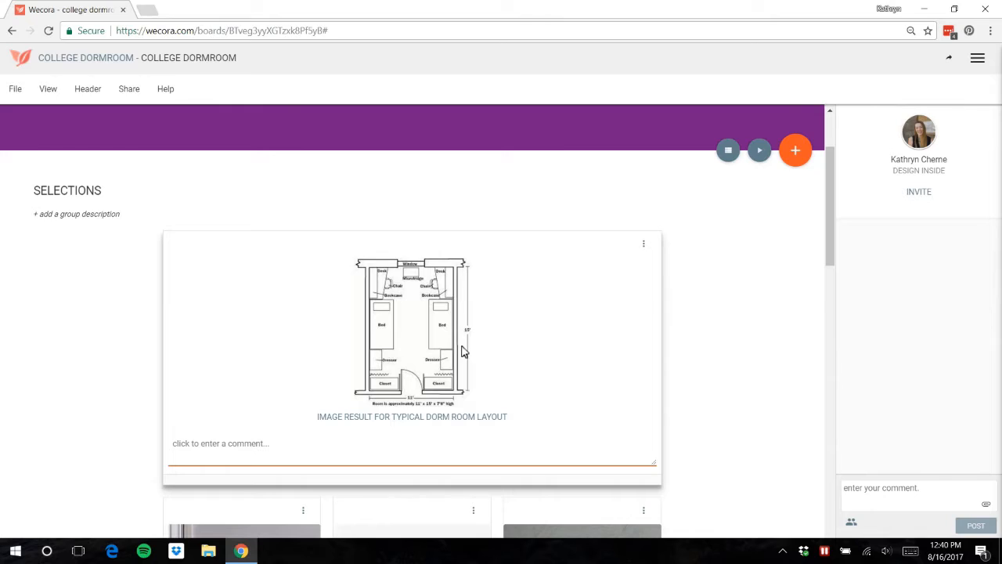
mouse_move(505, 276)
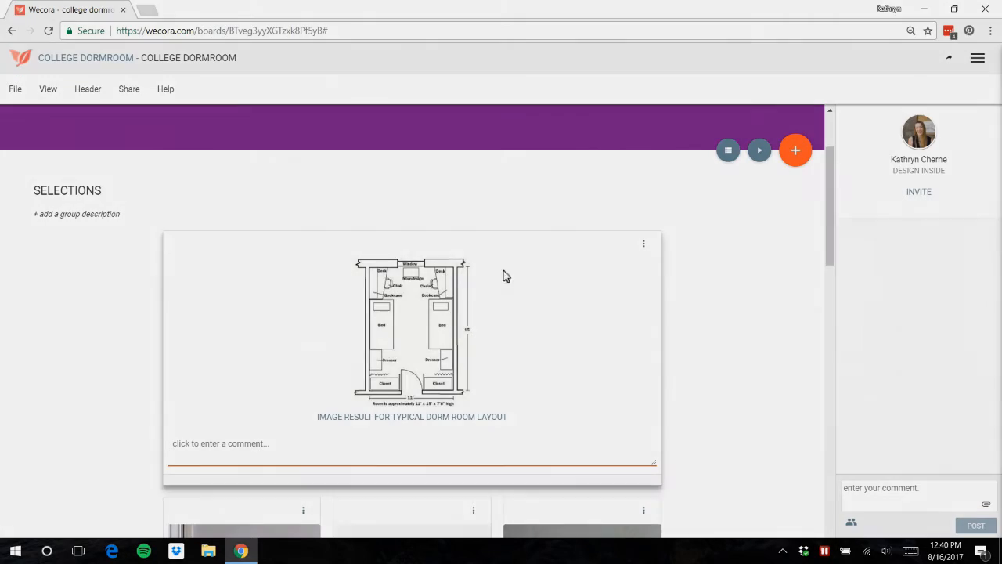
scroll("down", 3)
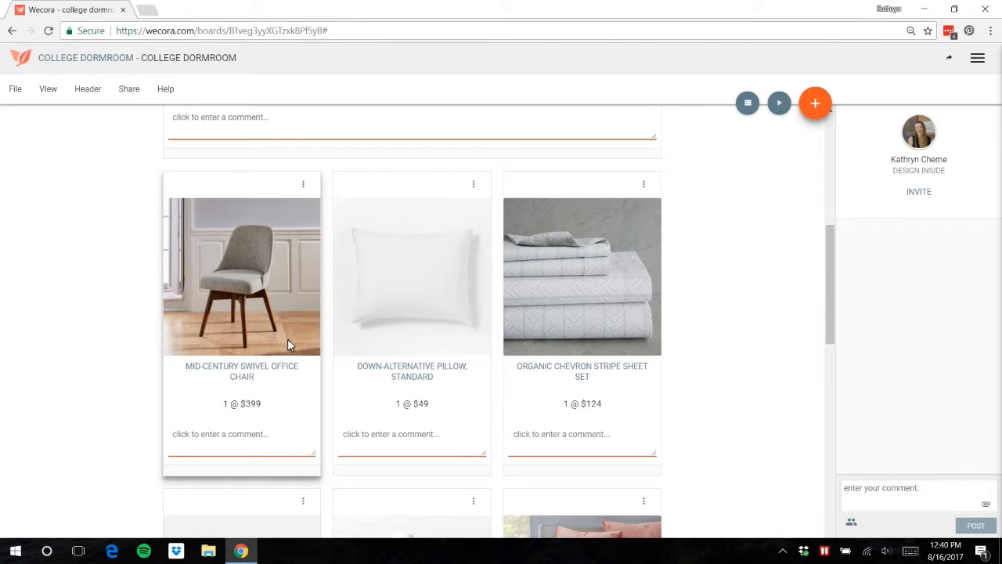
mouse_move(251, 301)
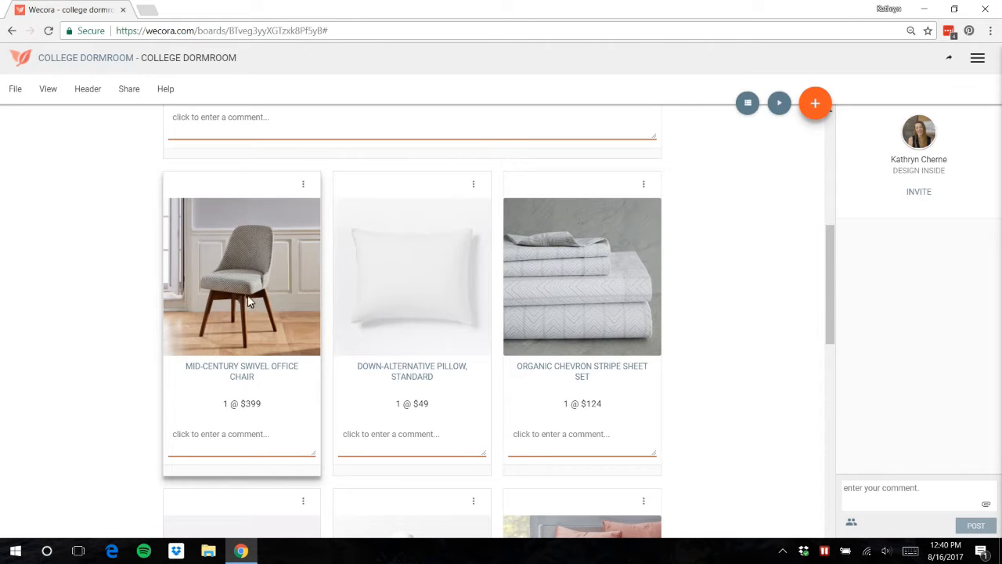
mouse_move(296, 363)
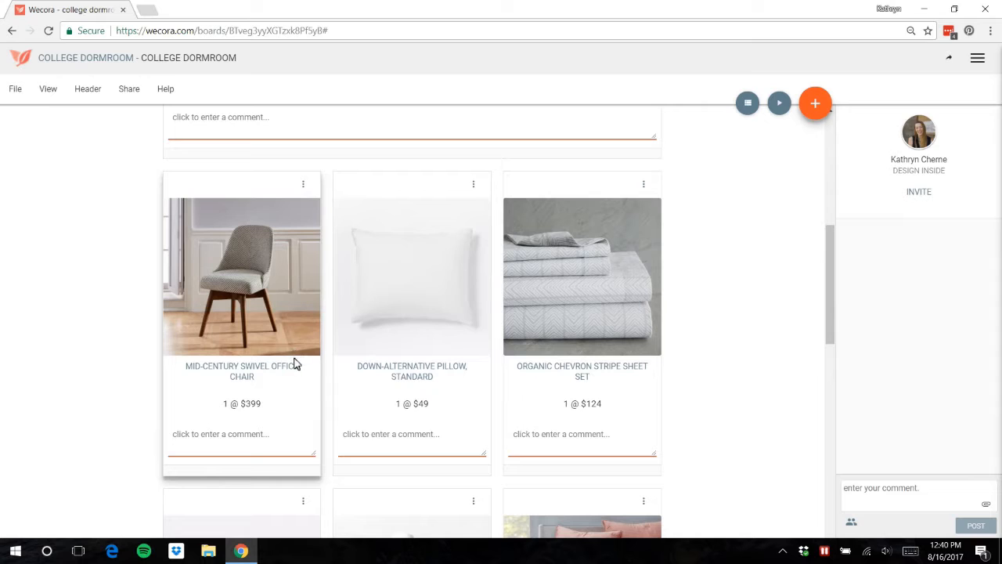
mouse_move(291, 369)
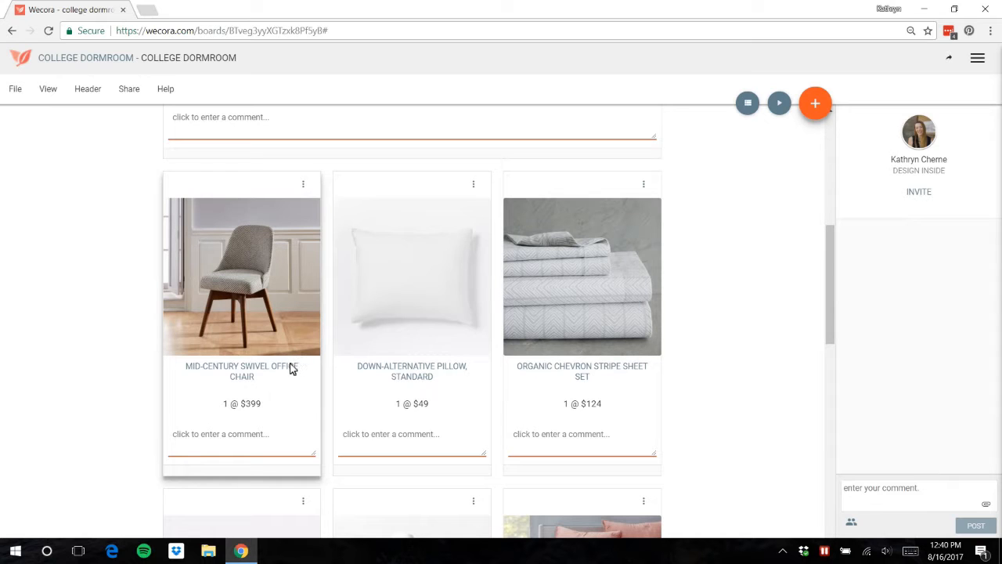
mouse_move(391, 325)
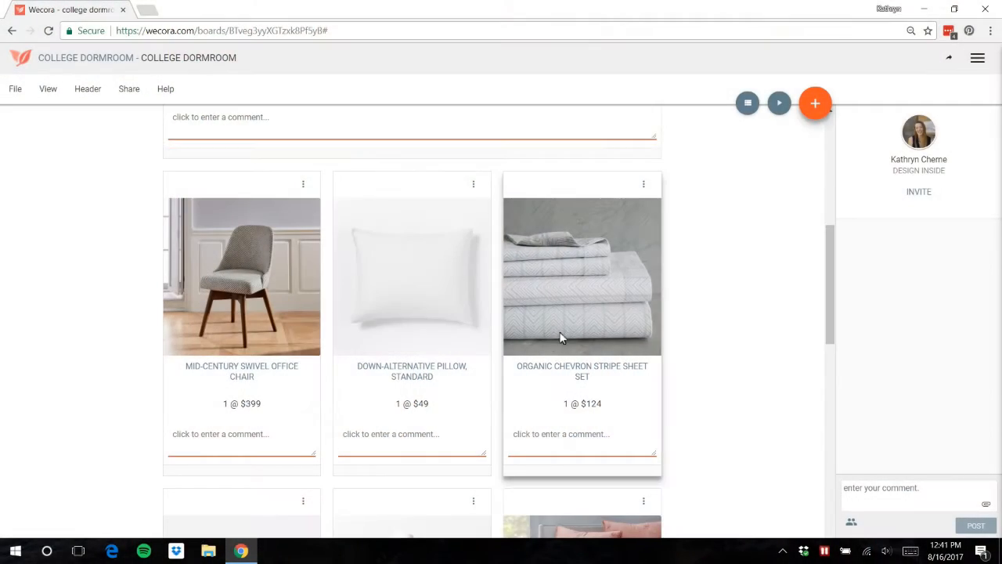
mouse_move(612, 343)
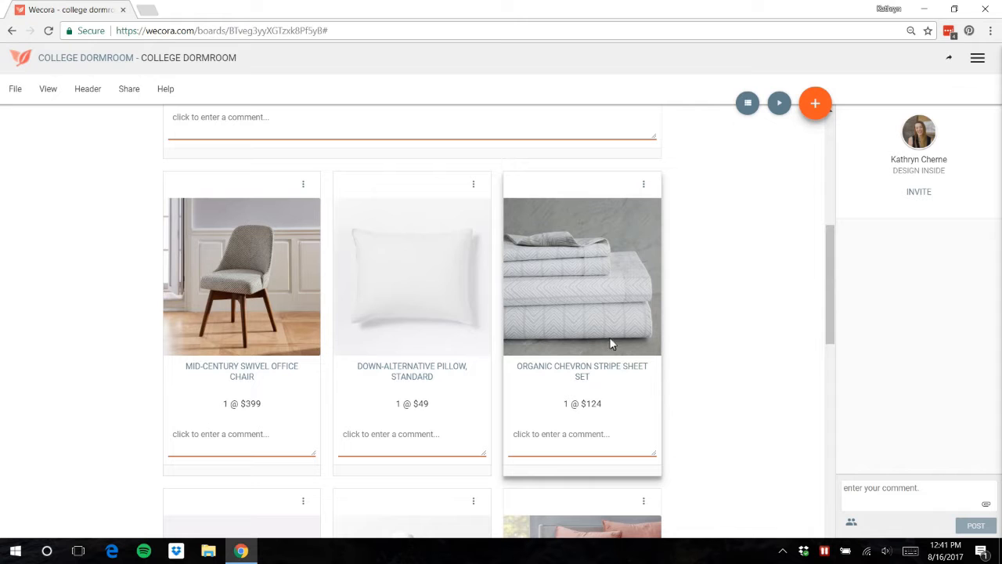
scroll("down", 3)
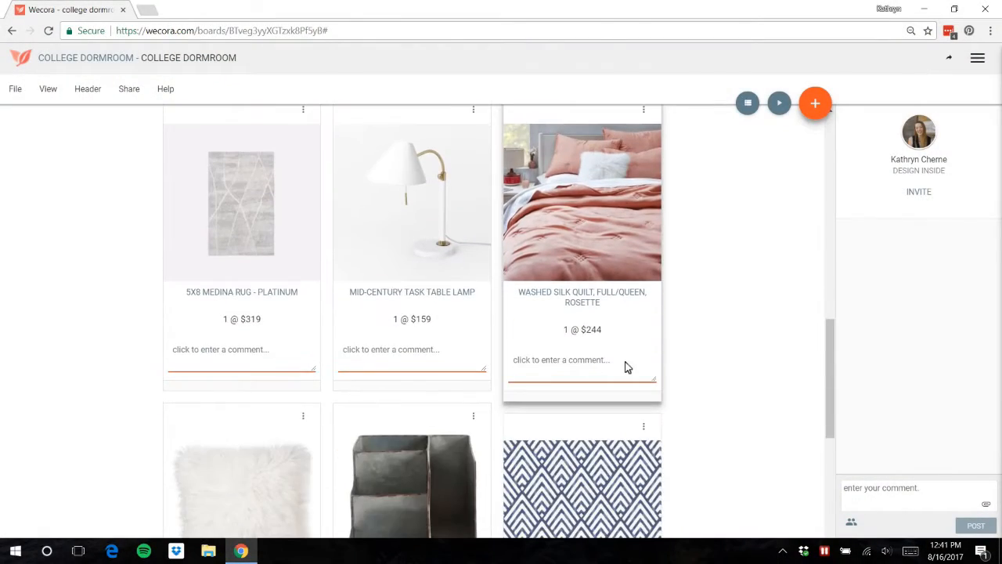
mouse_move(642, 249)
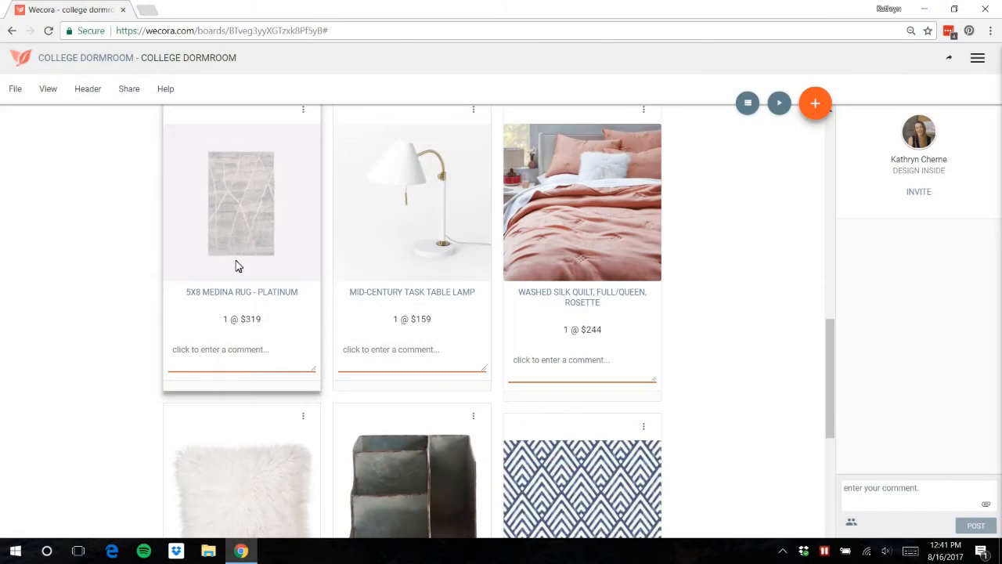
mouse_move(262, 259)
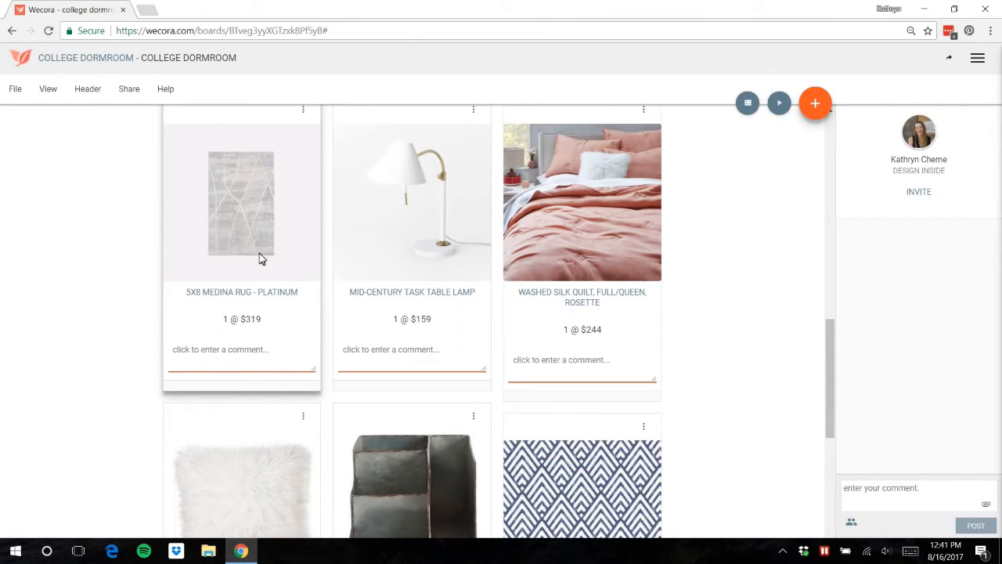
mouse_move(231, 164)
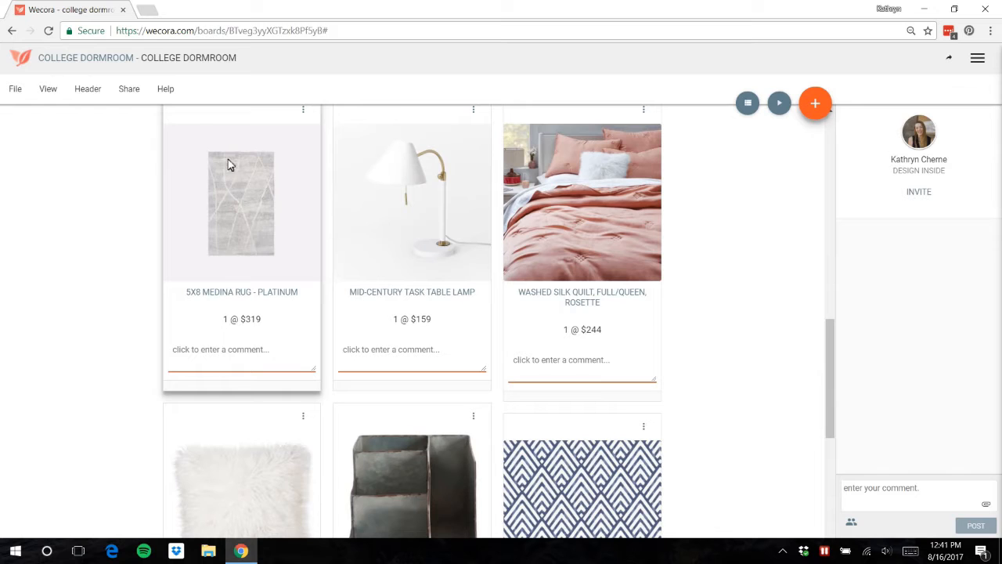
mouse_move(202, 226)
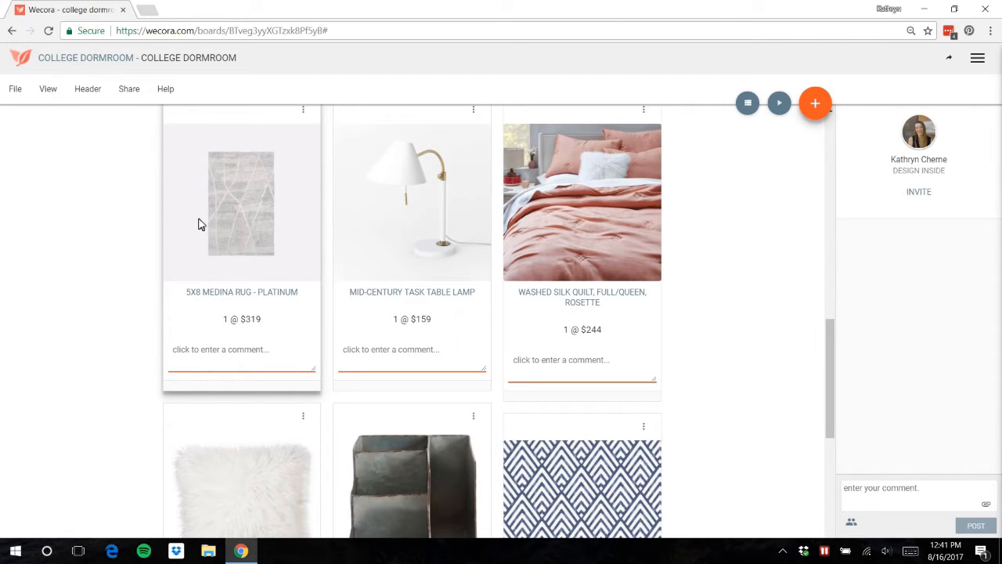
mouse_move(196, 298)
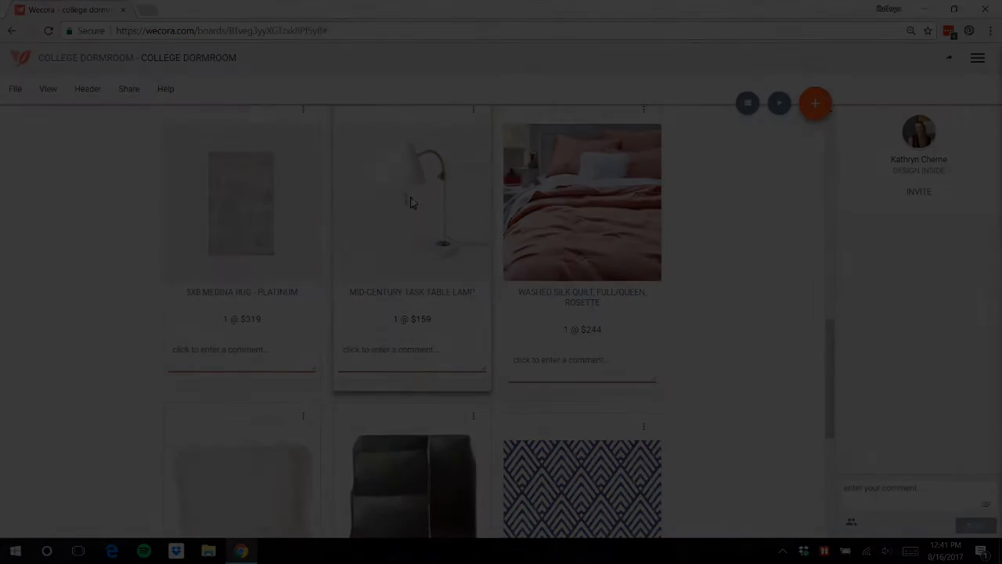
scroll("down", 3)
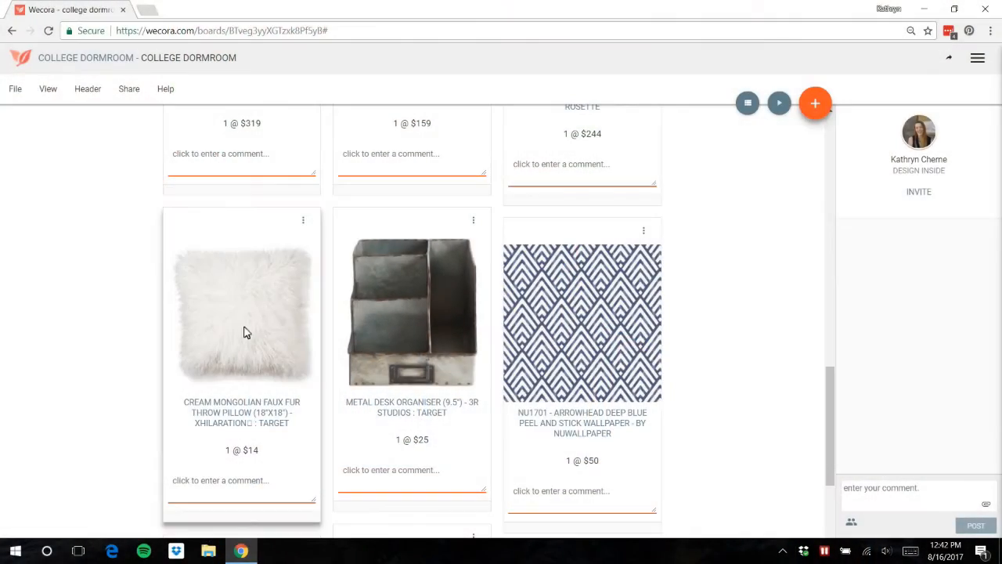
mouse_move(224, 309)
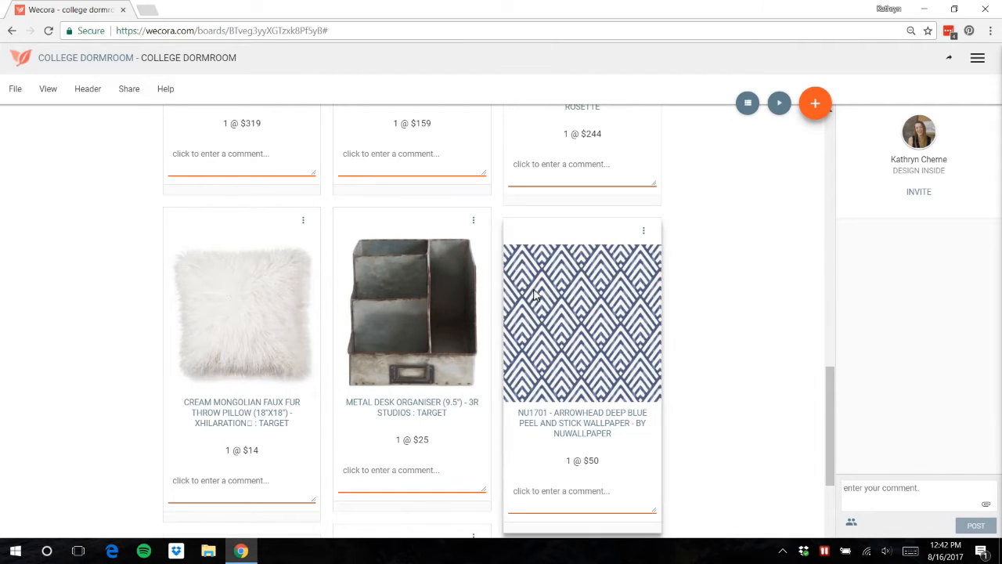
mouse_move(408, 344)
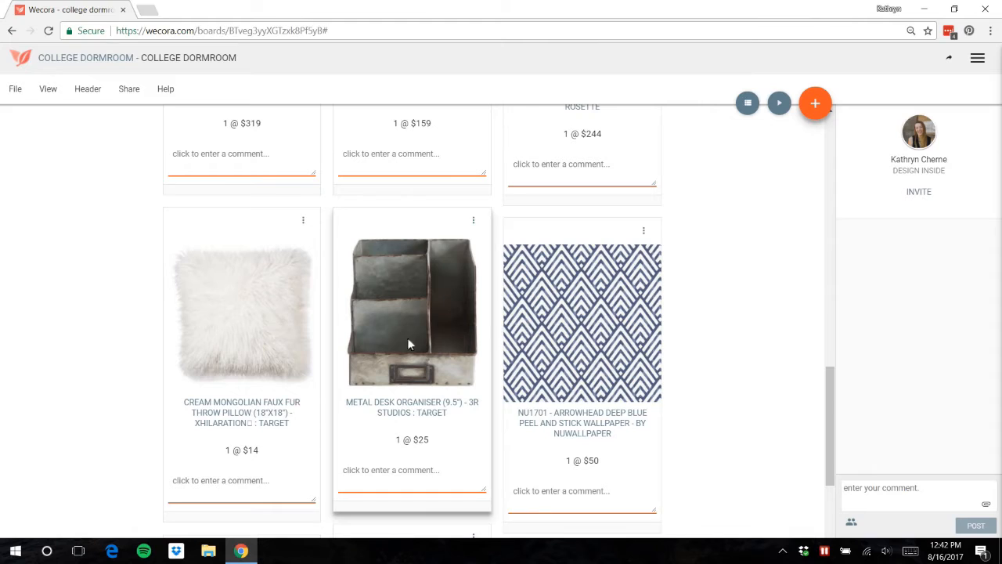
mouse_move(458, 315)
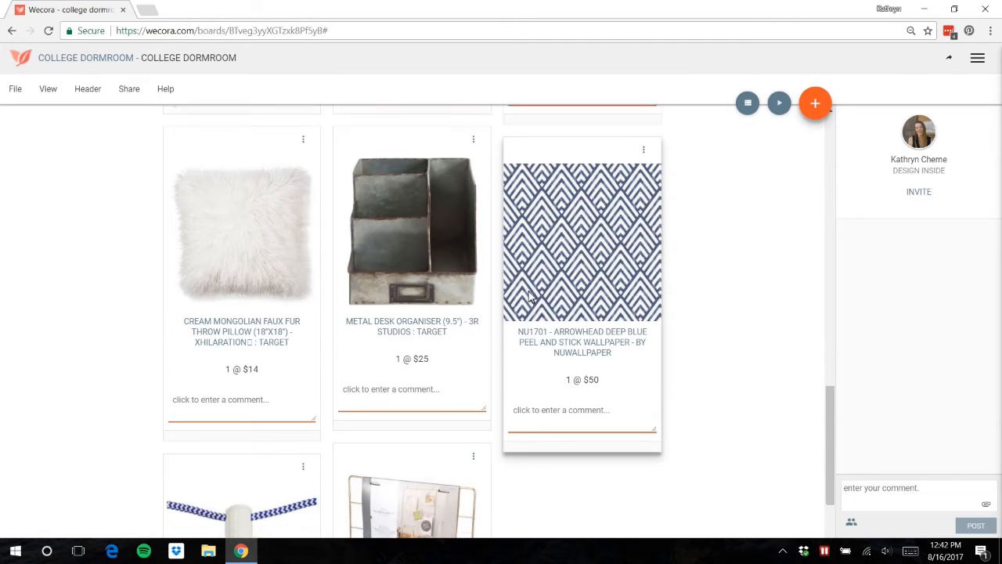
scroll("down", 3)
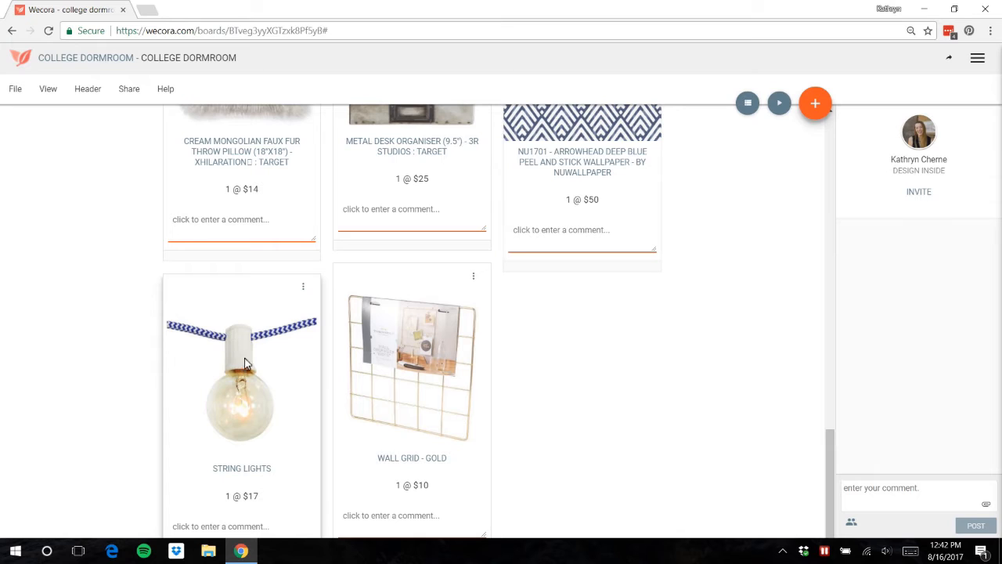
mouse_move(231, 391)
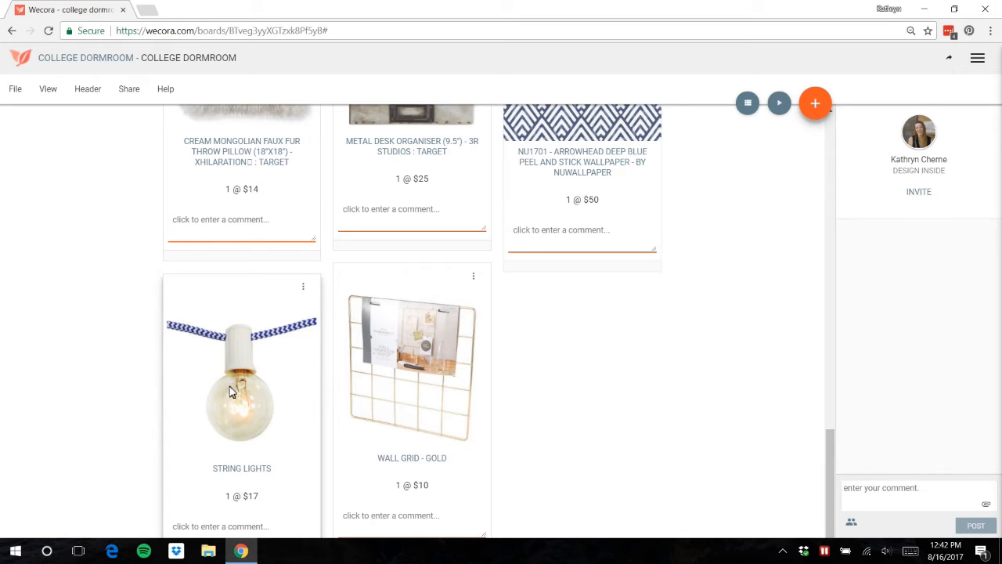
mouse_move(249, 402)
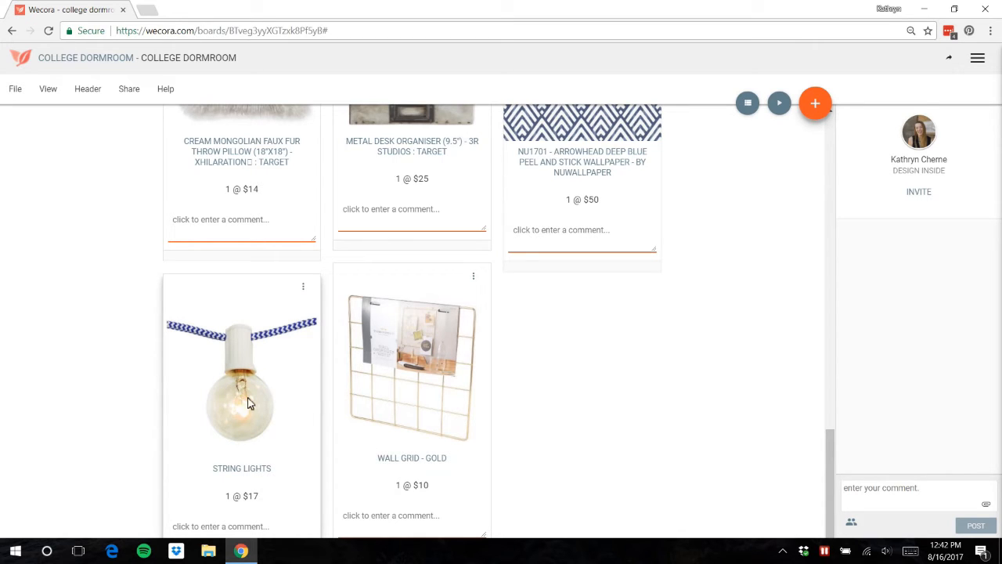
mouse_move(267, 458)
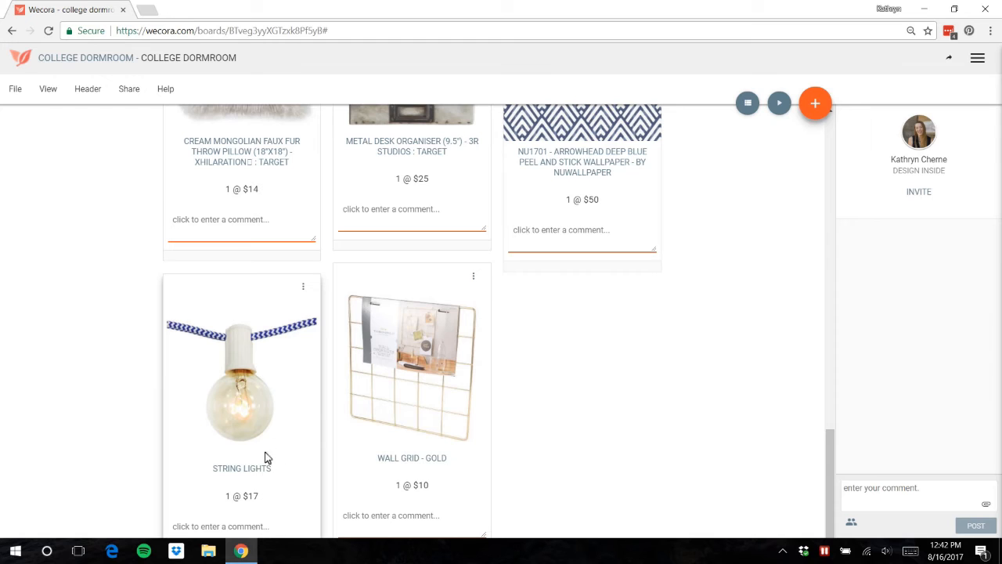
mouse_move(307, 335)
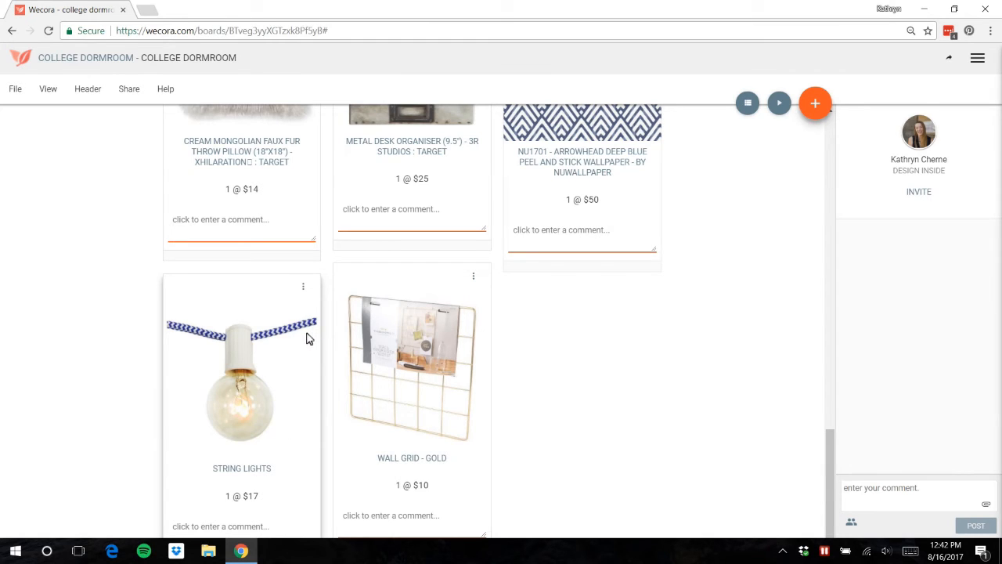
mouse_move(391, 319)
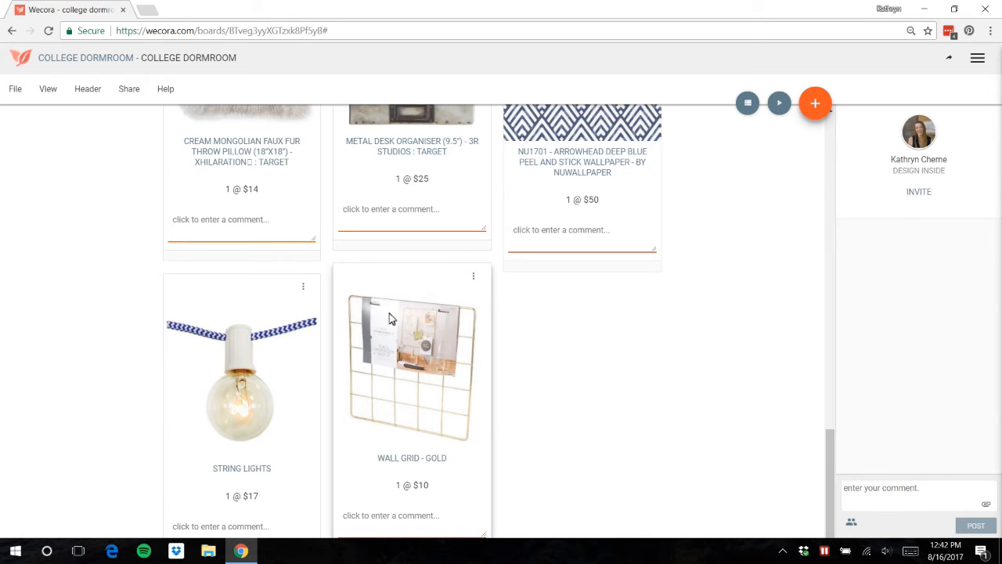
mouse_move(462, 398)
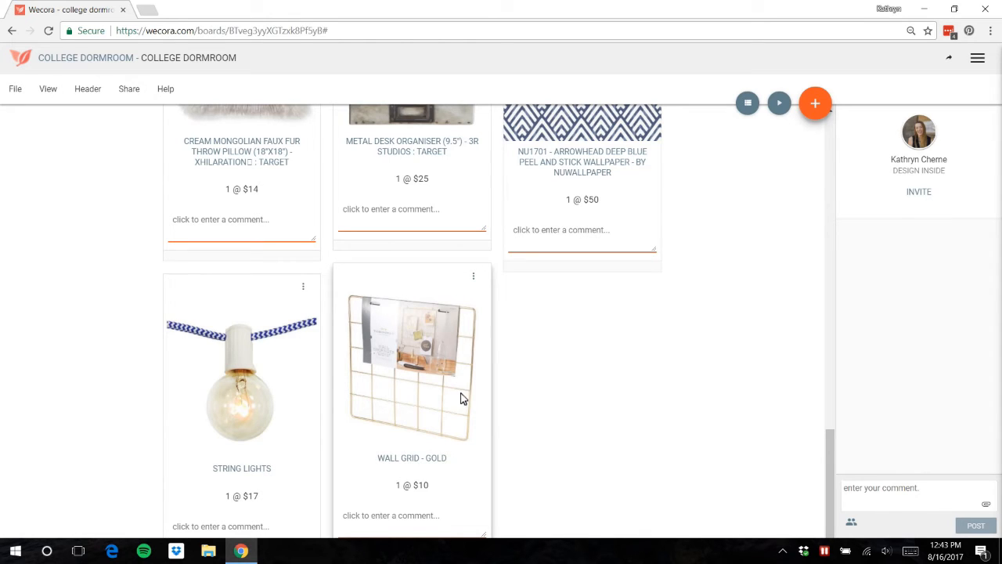
mouse_move(457, 412)
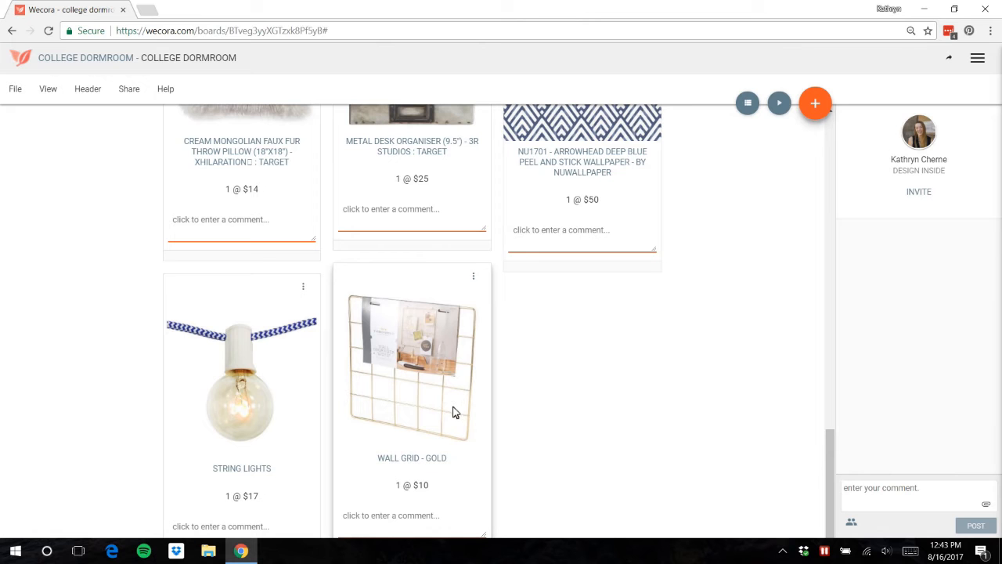